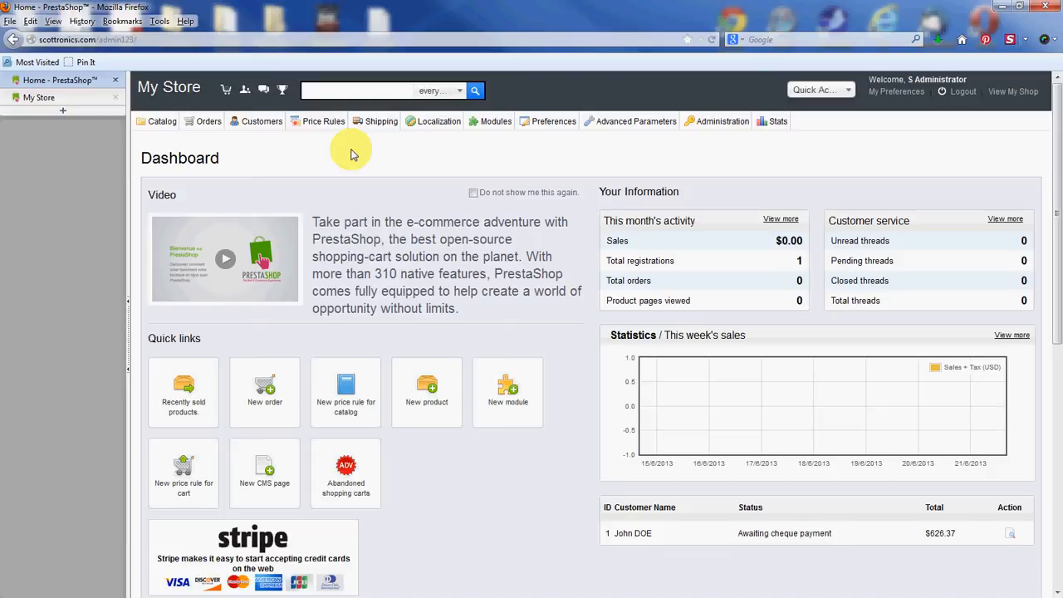
pyautogui.moveTo(373, 163)
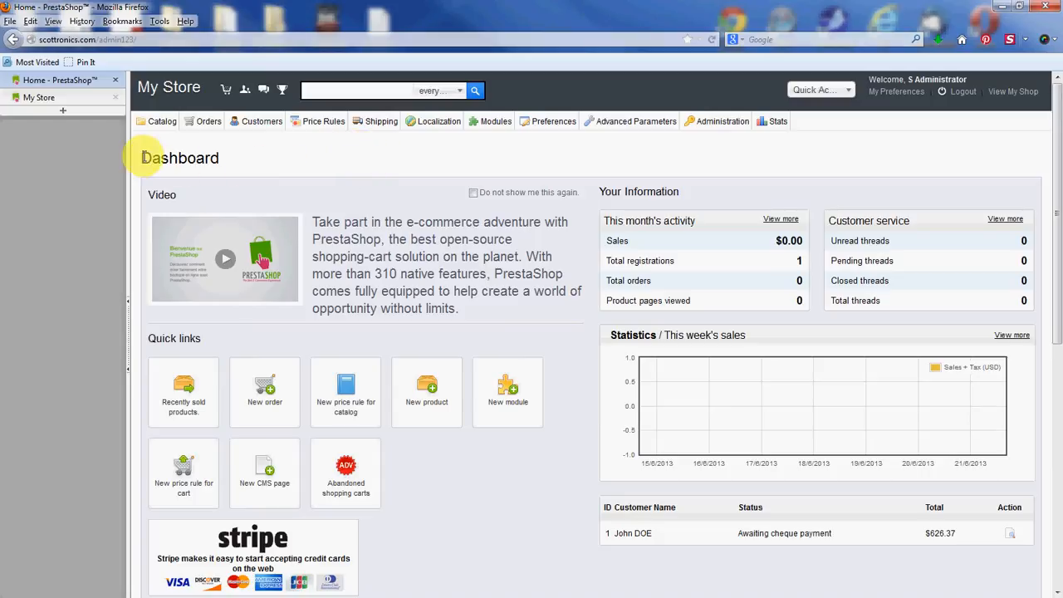
# - Expand the Catalog menu on the admin dashboard
pyautogui.click(162, 121)
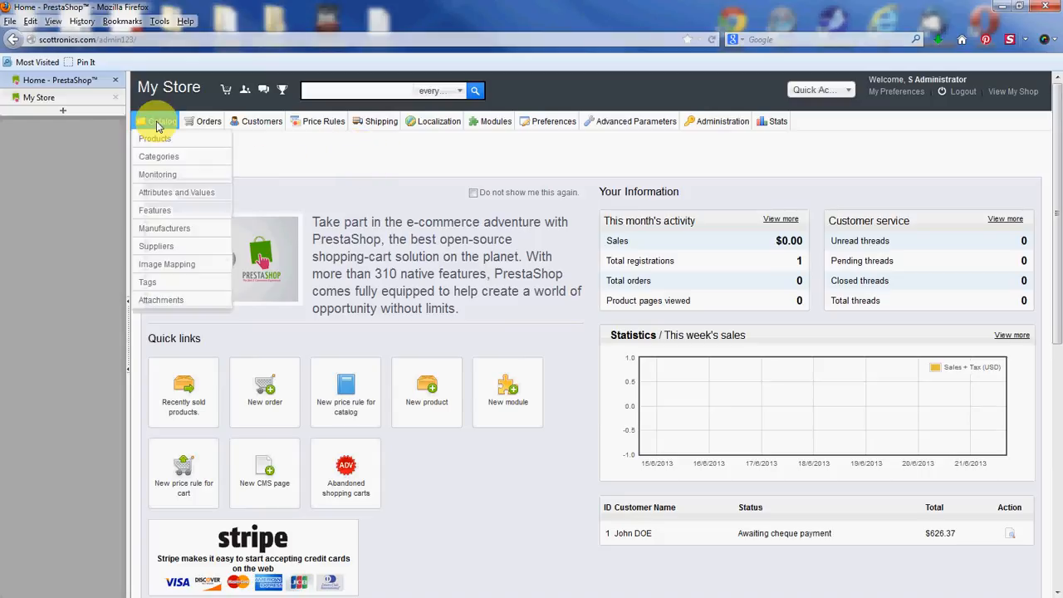
pyautogui.moveTo(158, 147)
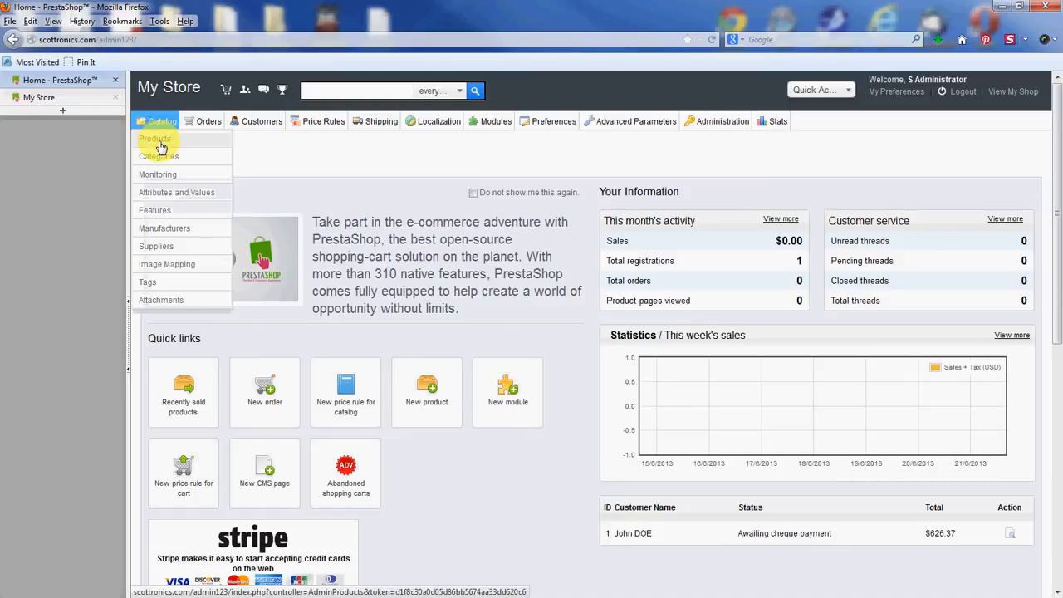
# - Go to Catalog > Products and open Samsung galaxy S4 for editing
pyautogui.click(155, 139)
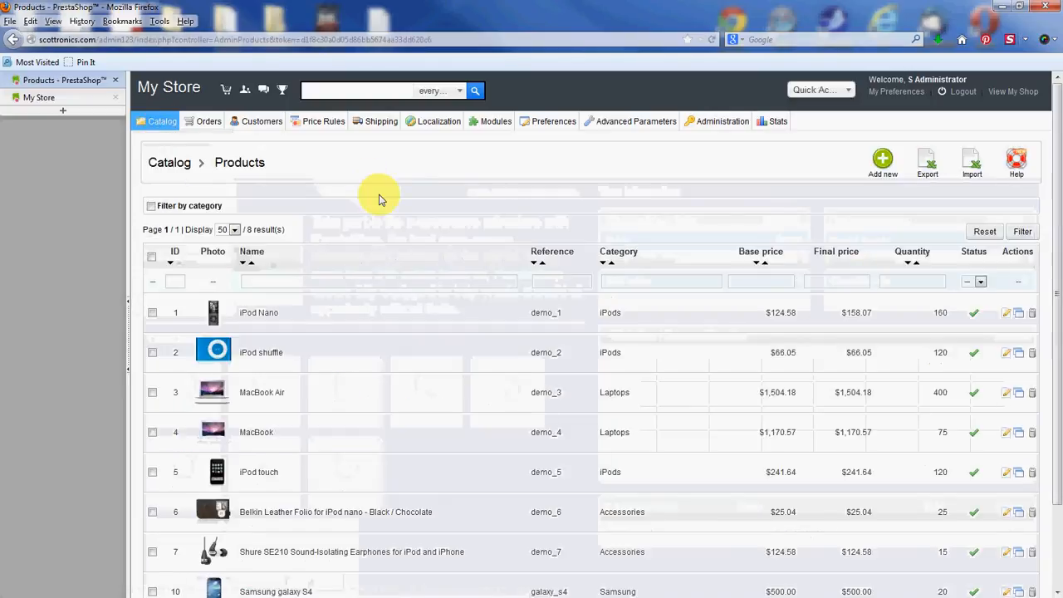
pyautogui.scroll(-3)
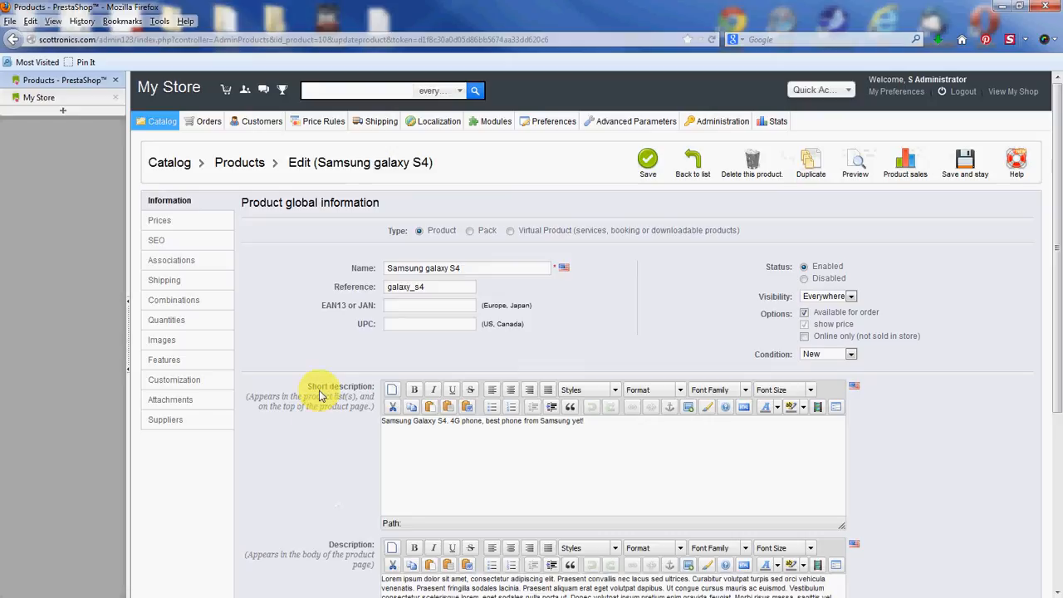
pyautogui.moveTo(313, 348)
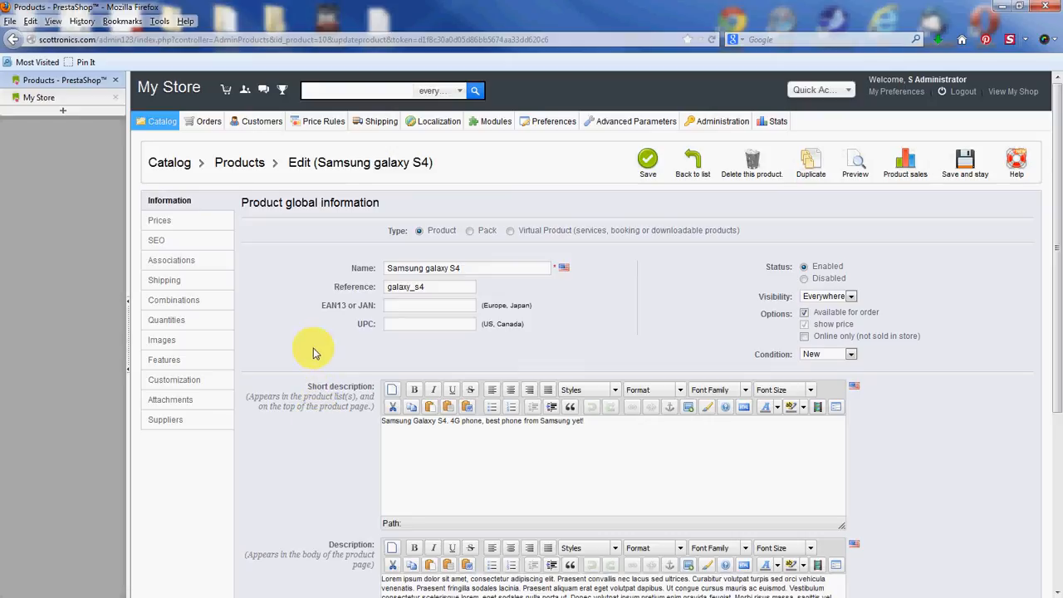
pyautogui.moveTo(328, 240)
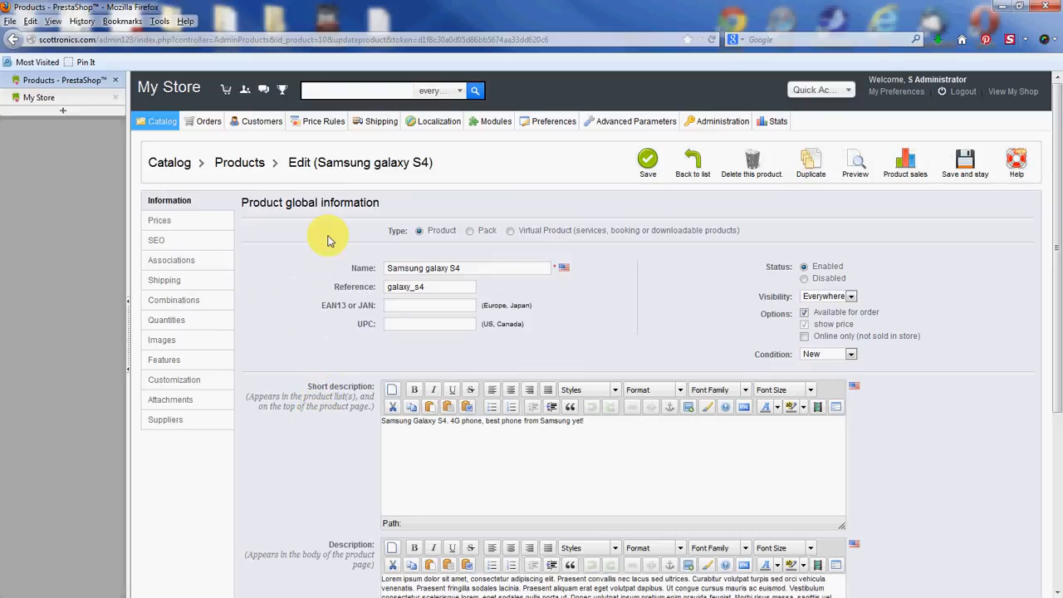
pyautogui.moveTo(253, 213)
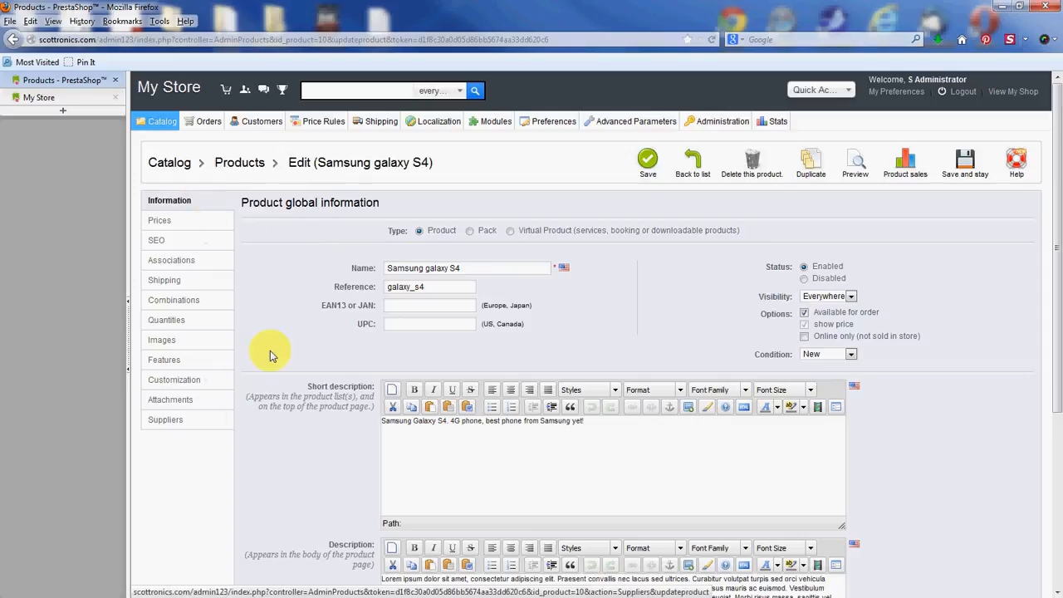
pyautogui.moveTo(174, 240)
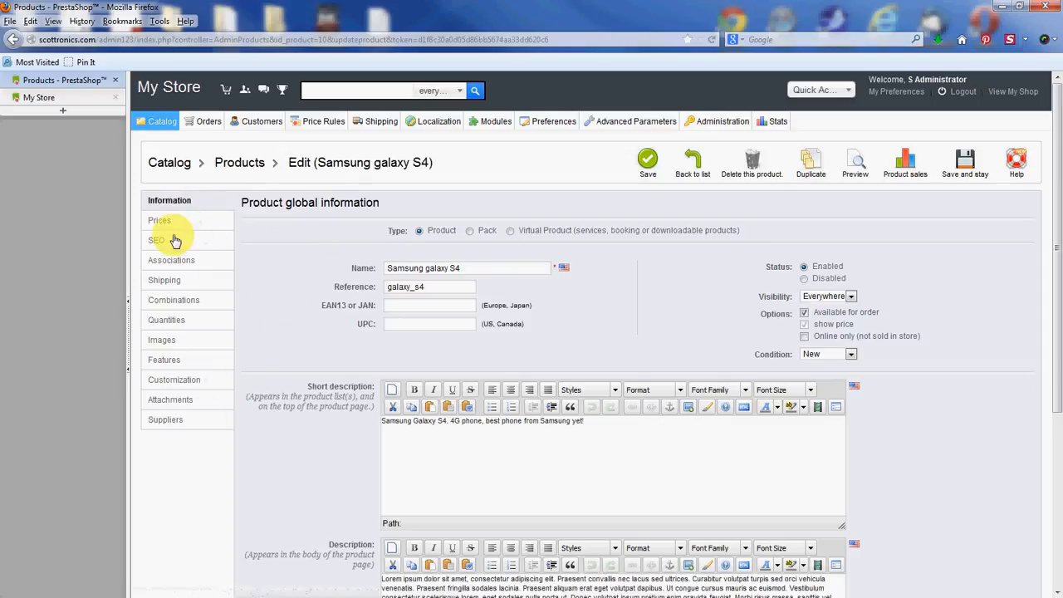
# - Show the Shipping tab of the Samsung galaxy S4 product editor
pyautogui.click(163, 280)
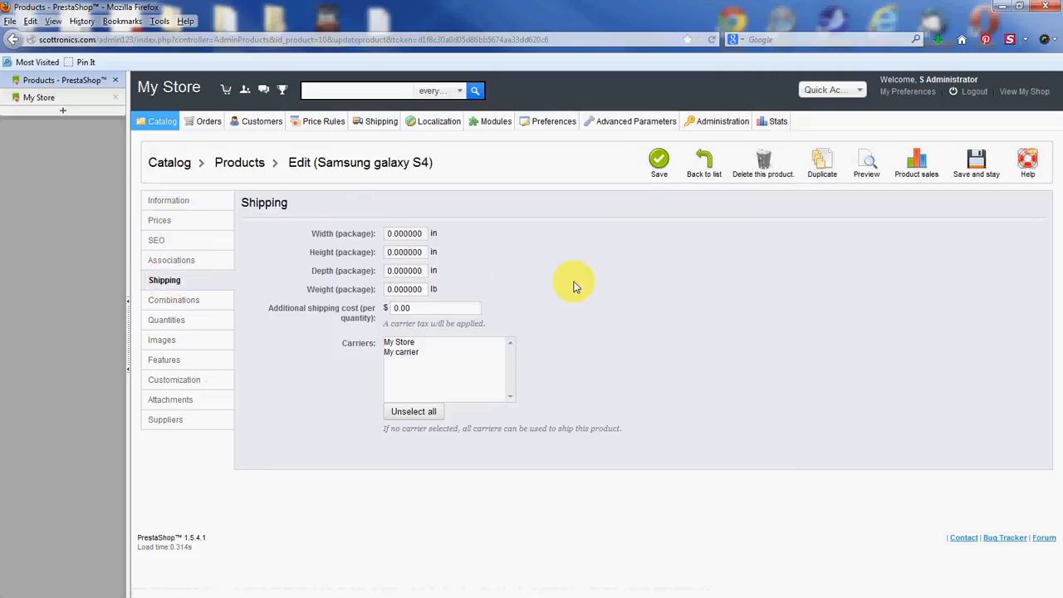
pyautogui.moveTo(627, 294)
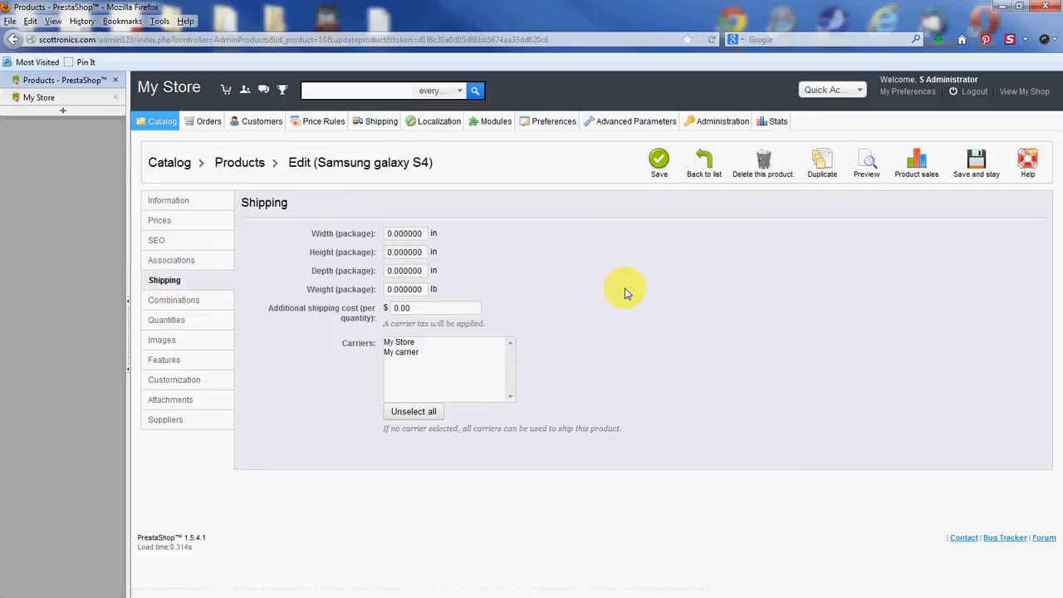
pyautogui.moveTo(514, 257)
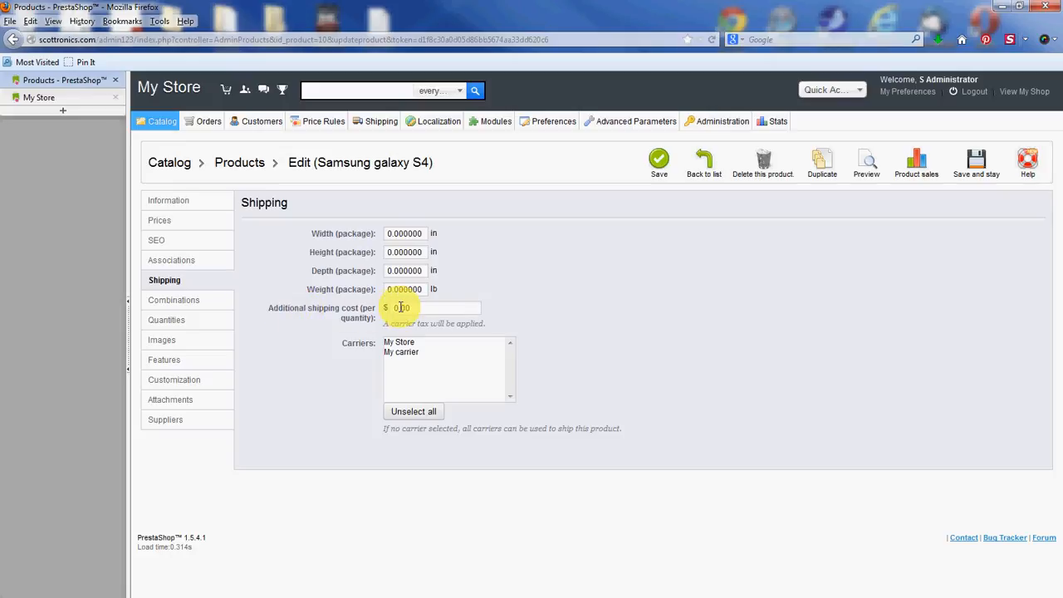
# - Enter 2.00 in the Additional shipping cost (per quantity) field
pyautogui.click(431, 307)
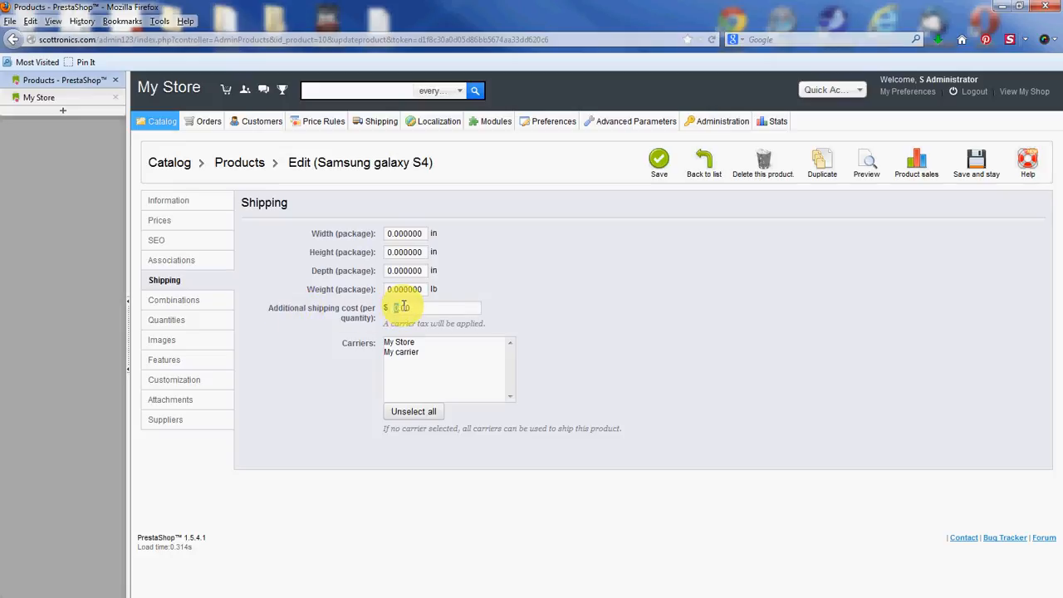
pyautogui.write('2.00')
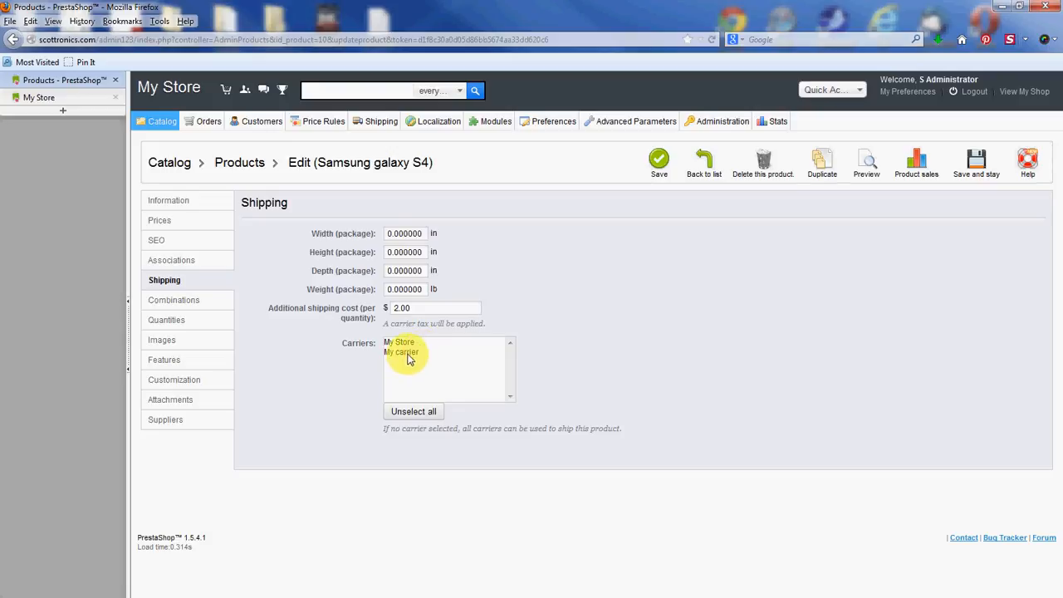
# - Adjust the product's carrier selection and save the Samsung galaxy S4 product
pyautogui.click(402, 352)
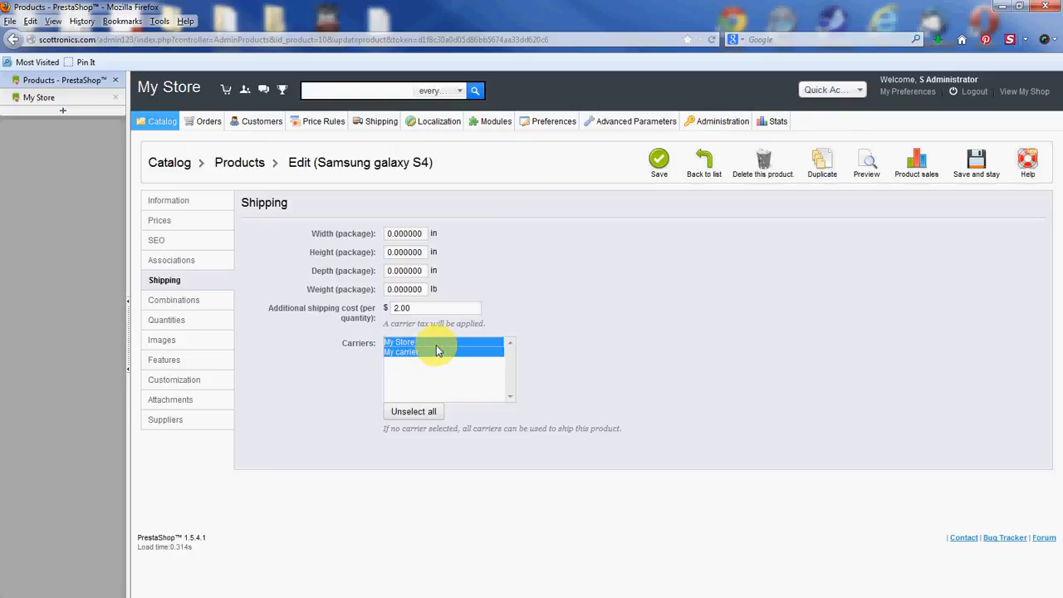
pyautogui.click(419, 342)
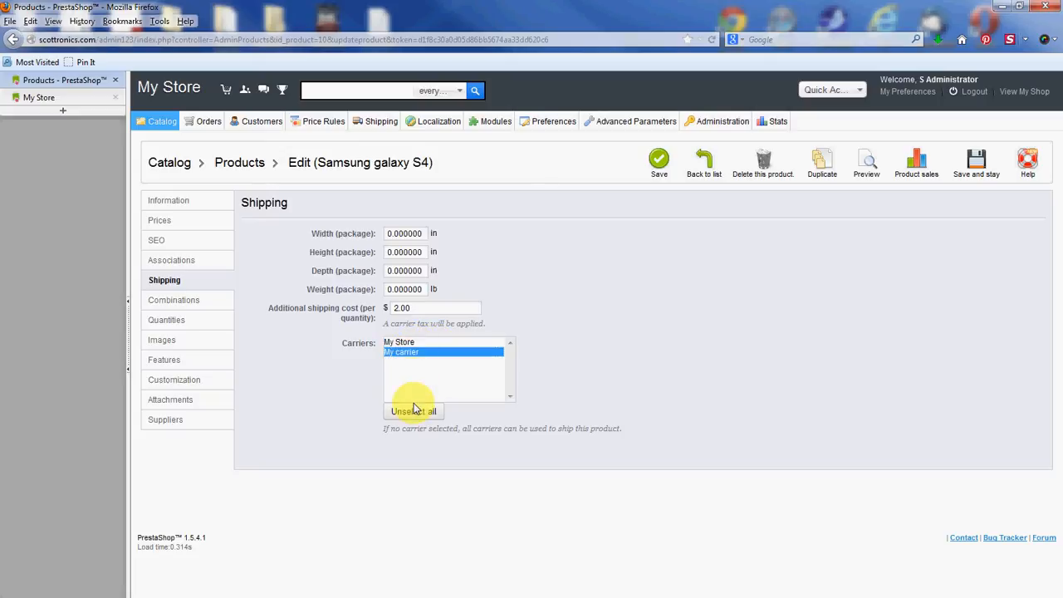
pyautogui.click(412, 411)
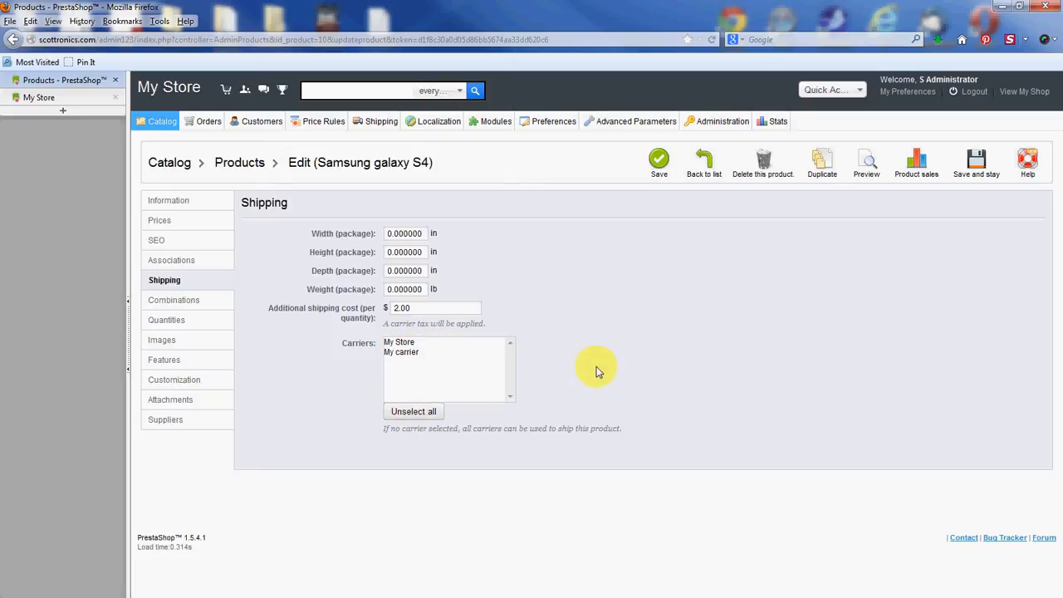
pyautogui.click(659, 161)
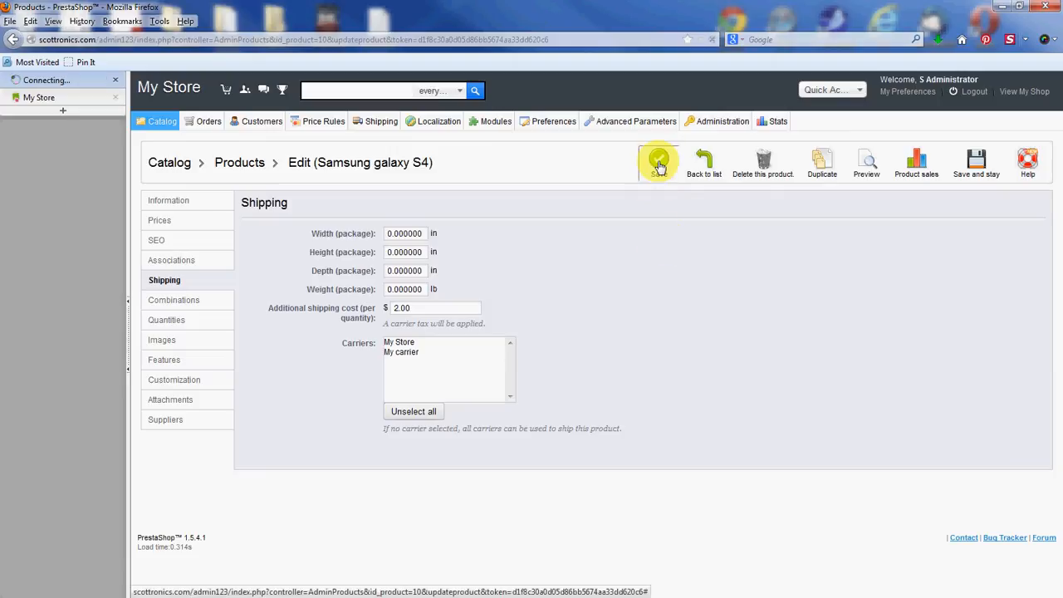
pyautogui.click(658, 162)
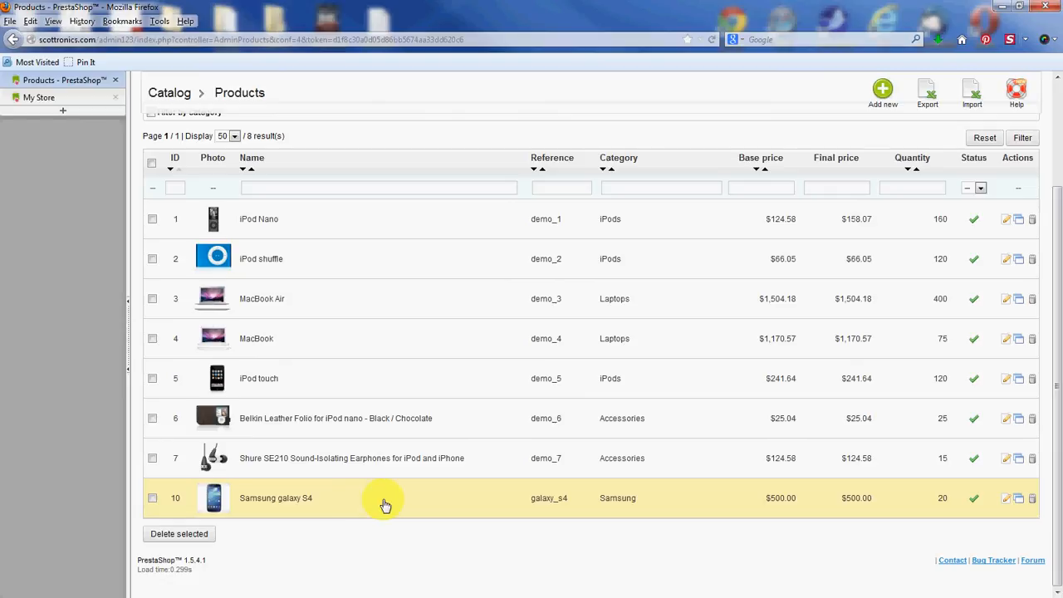
# - In the storefront, open the Samsung galaxy S4 product page and add it to the cart
pyautogui.click(39, 98)
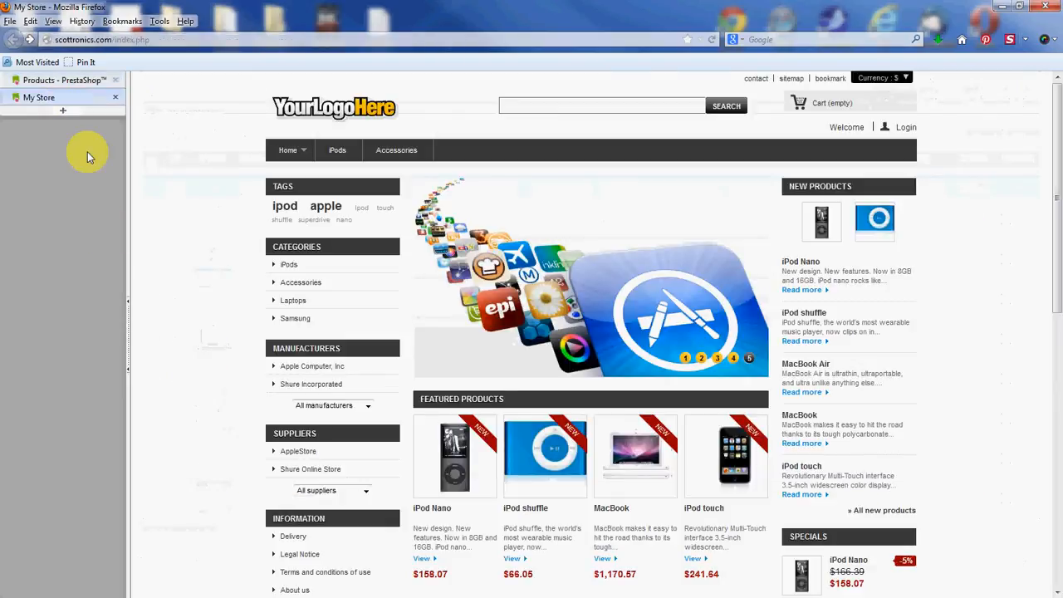
pyautogui.scroll(-3)
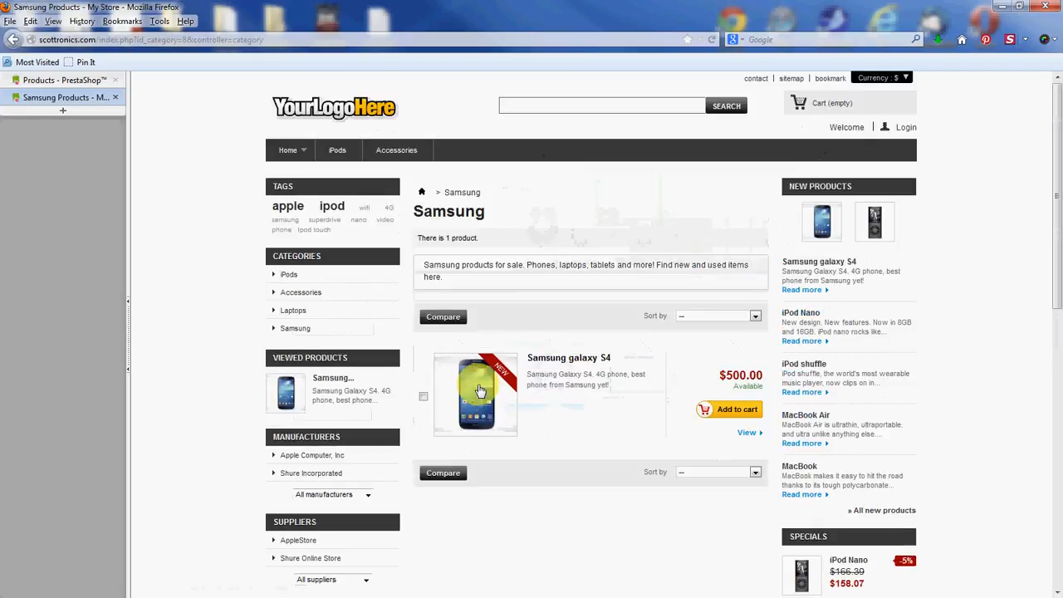
pyautogui.click(569, 357)
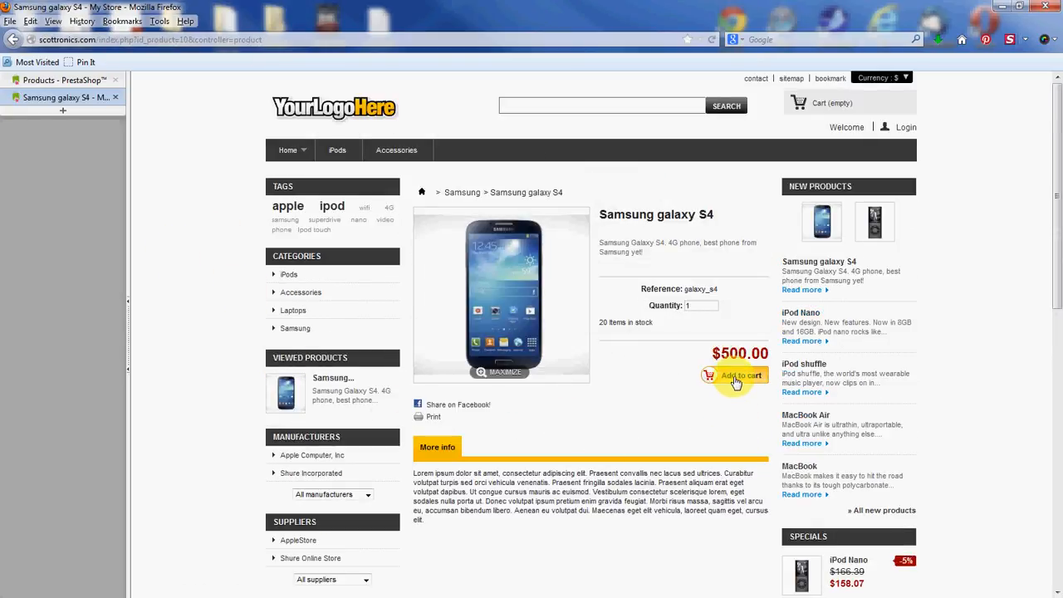
pyautogui.click(735, 376)
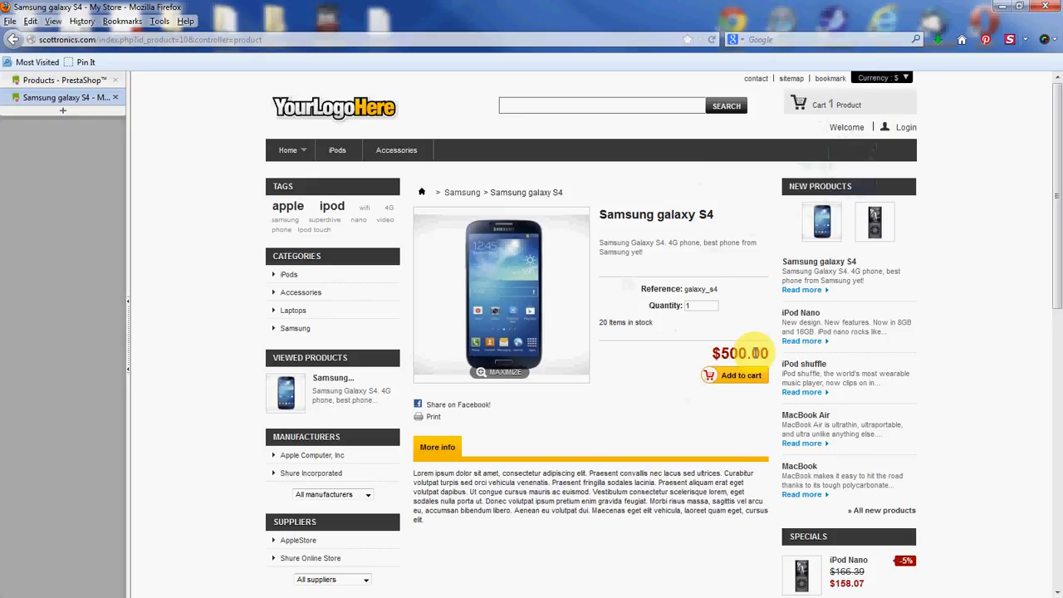
pyautogui.moveTo(847, 129)
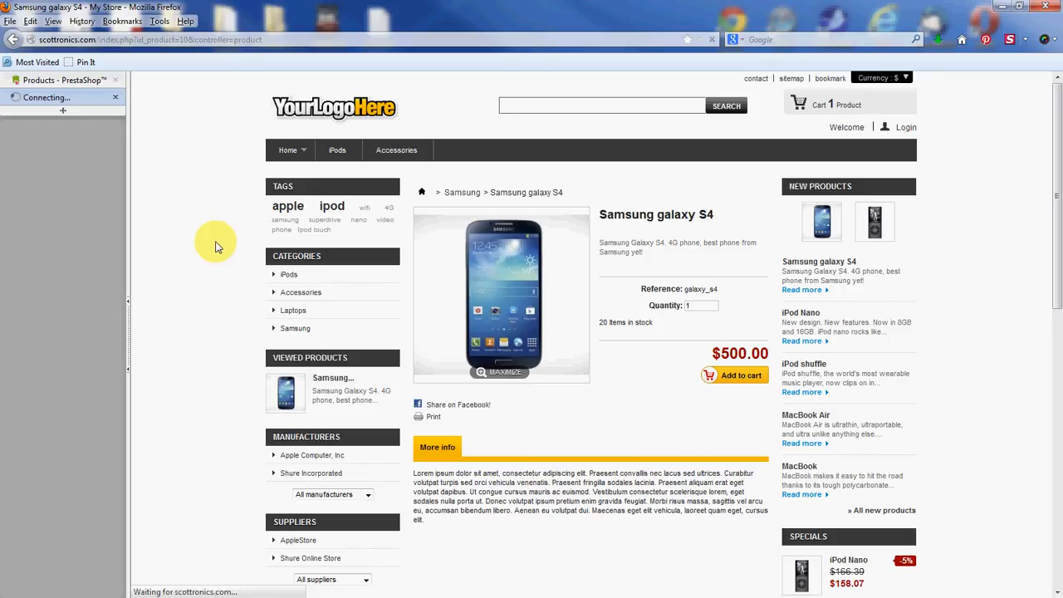
# - View the cart summary: Samsung galaxy S4 $500.00, shipping $2.00, total $502.00
pyautogui.click(734, 375)
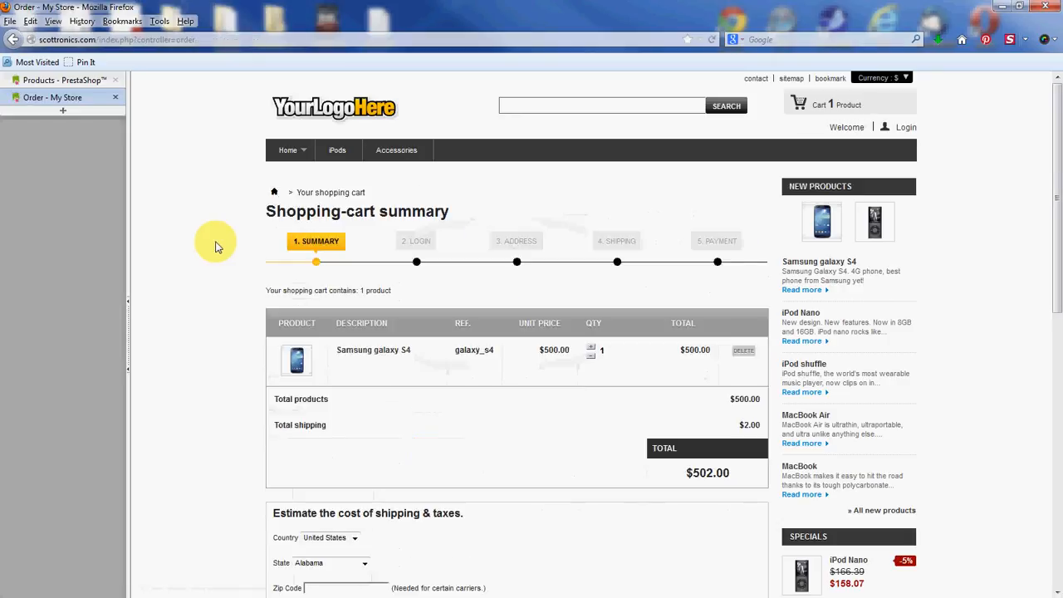
pyautogui.scroll(-3)
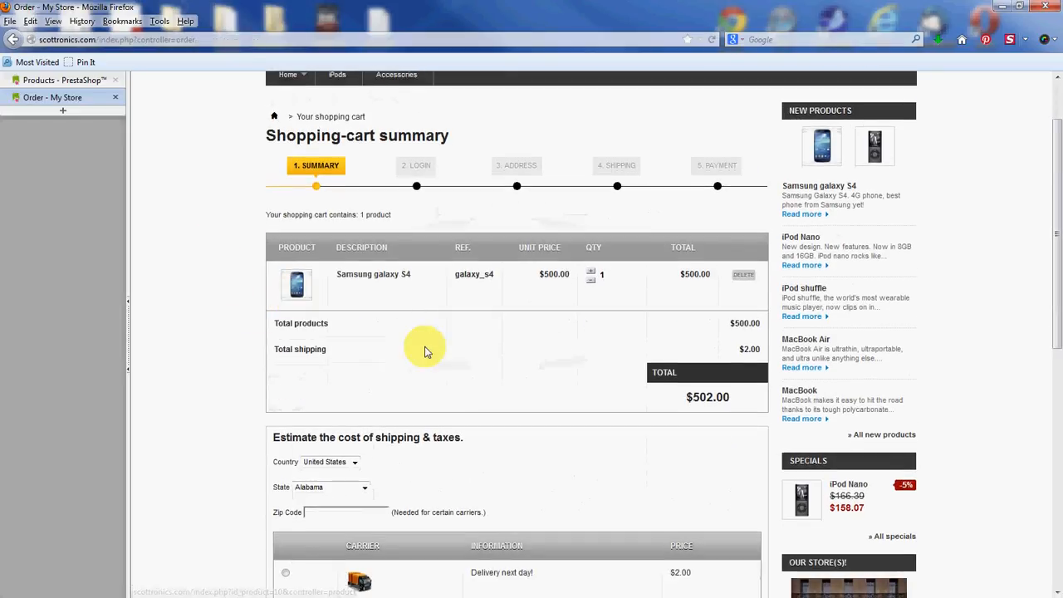
pyautogui.moveTo(750, 349)
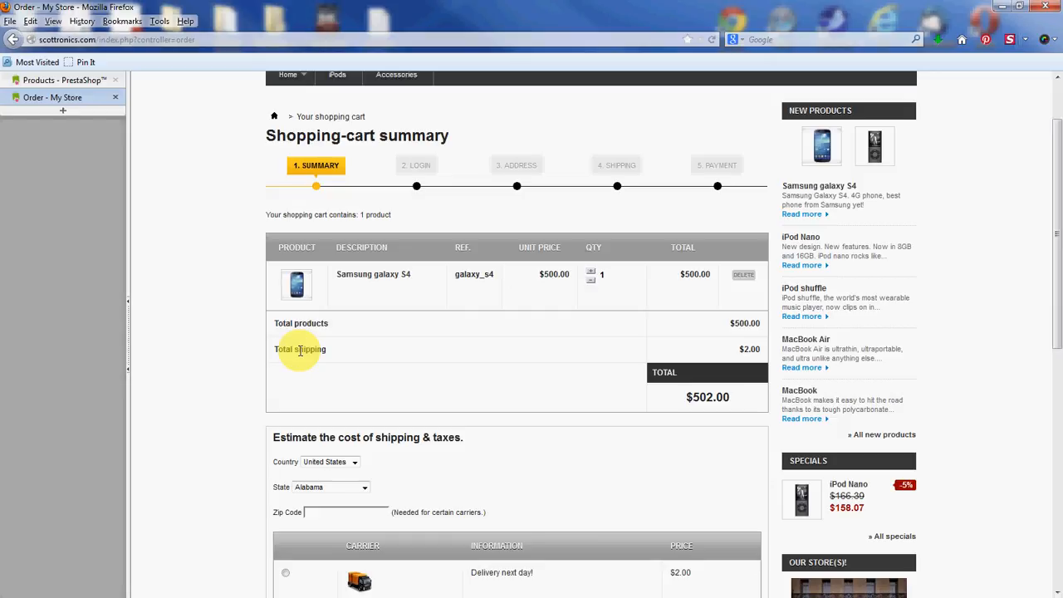
pyautogui.moveTo(296, 291)
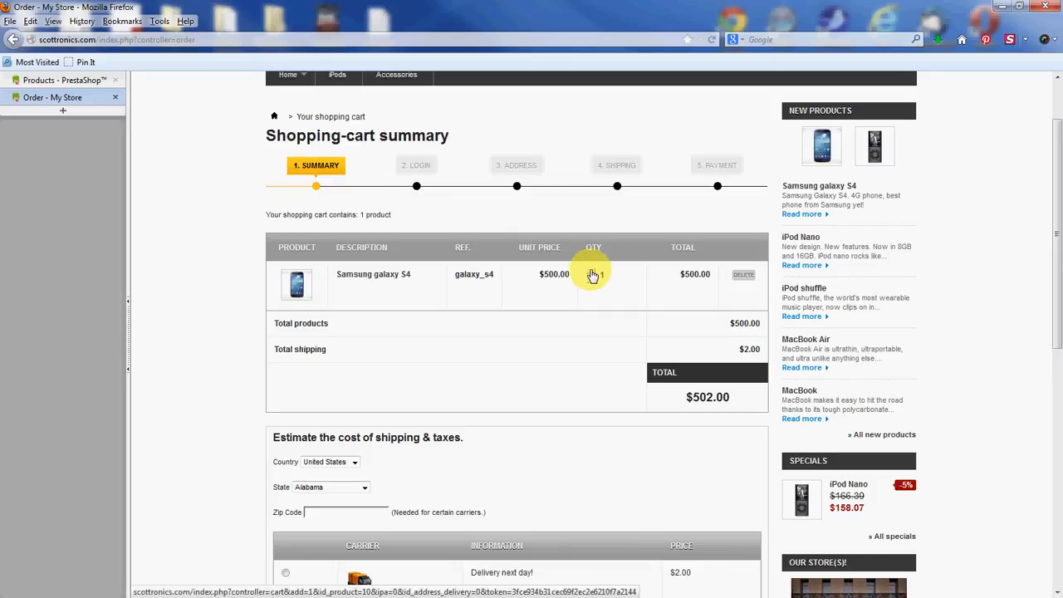
# - Raise quantity to 3, checking shipping at $4.00 and $6.00, then delete the item
pyautogui.click(600, 270)
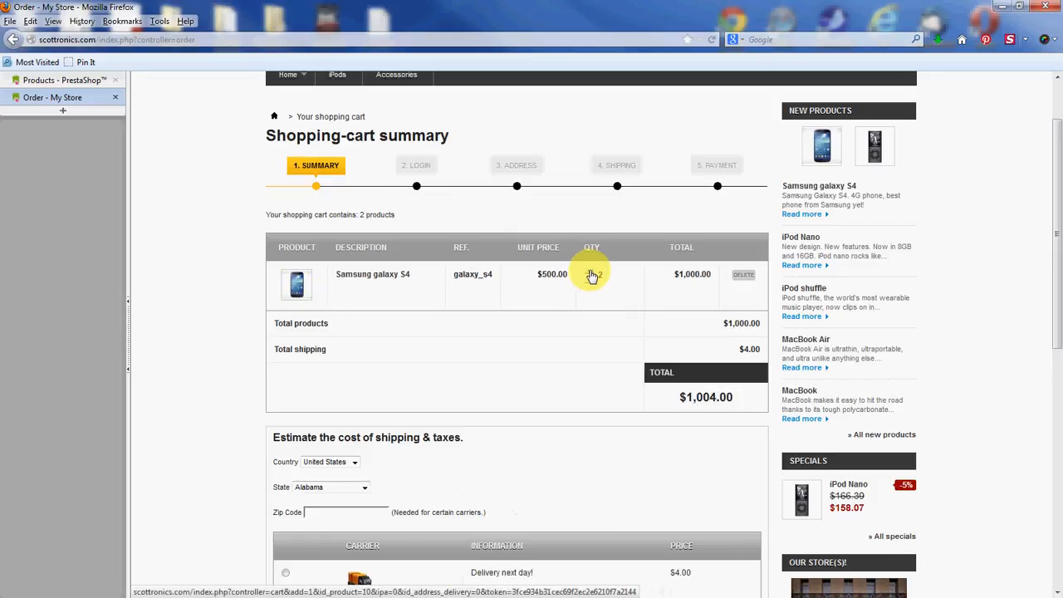
pyautogui.click(589, 270)
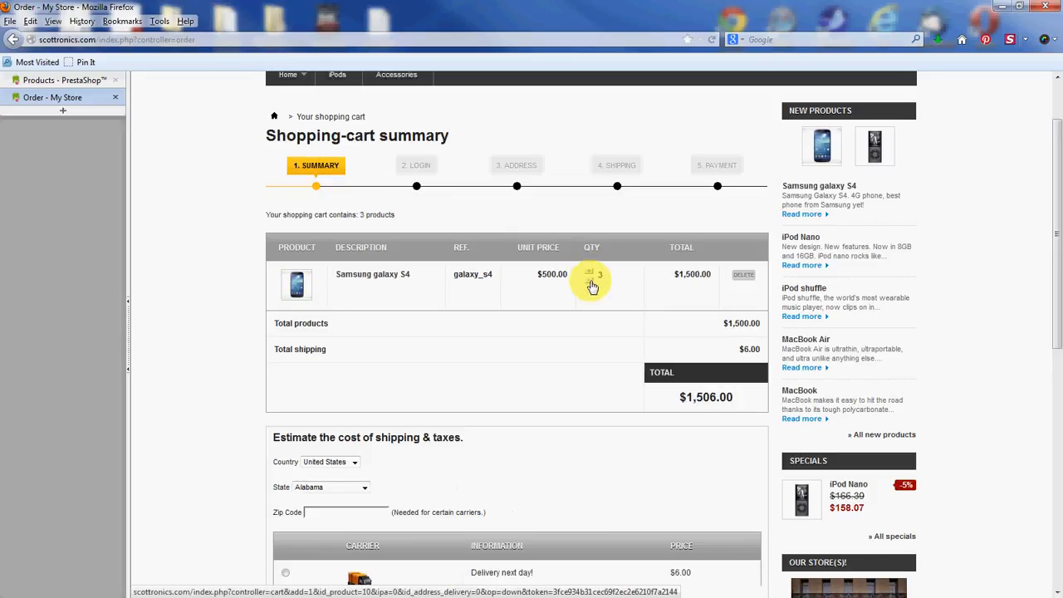
pyautogui.click(589, 271)
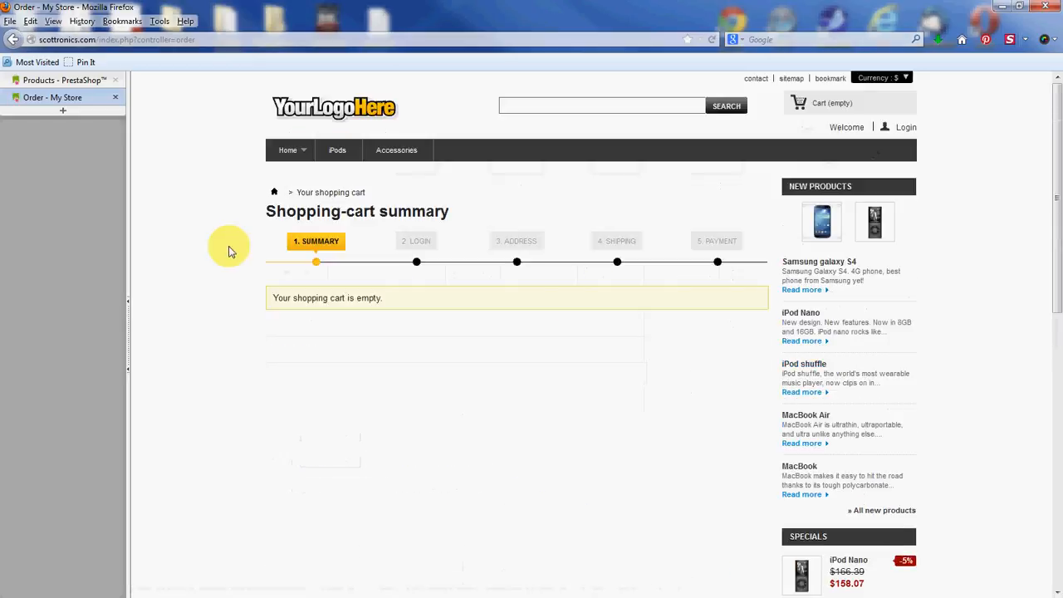
pyautogui.moveTo(231, 176)
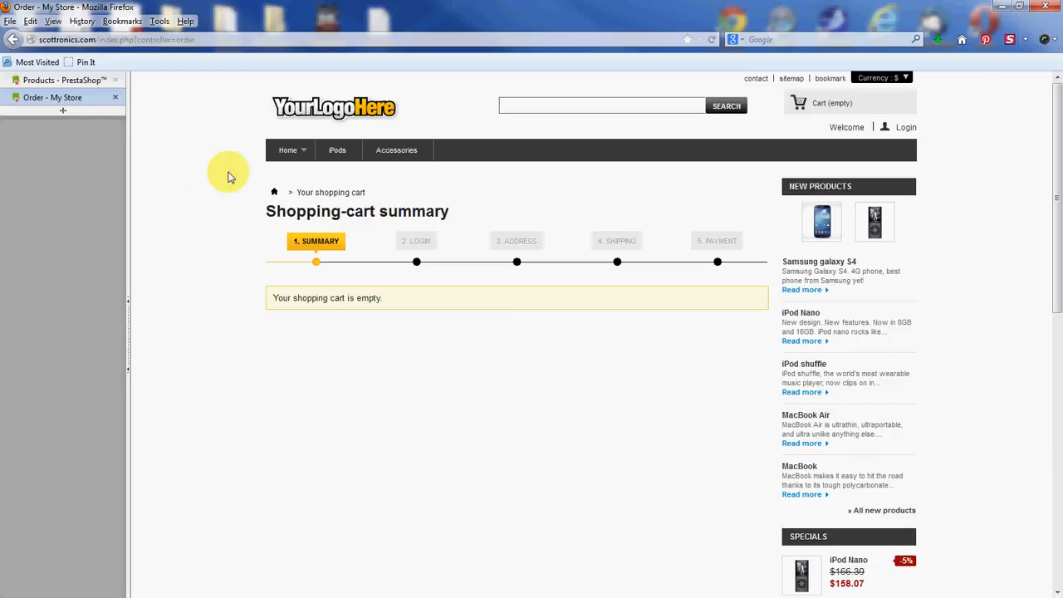